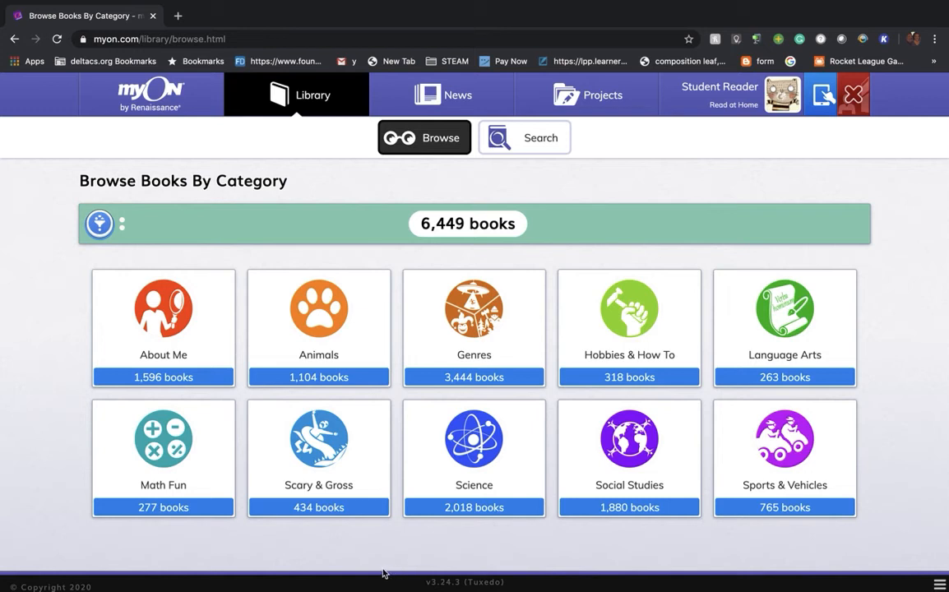
mouse_move(378, 579)
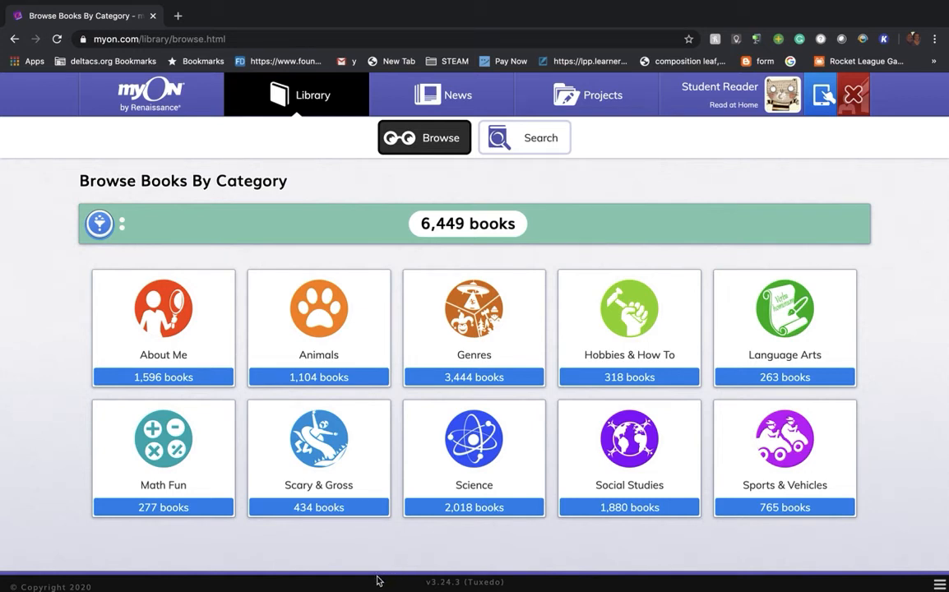
mouse_move(163, 320)
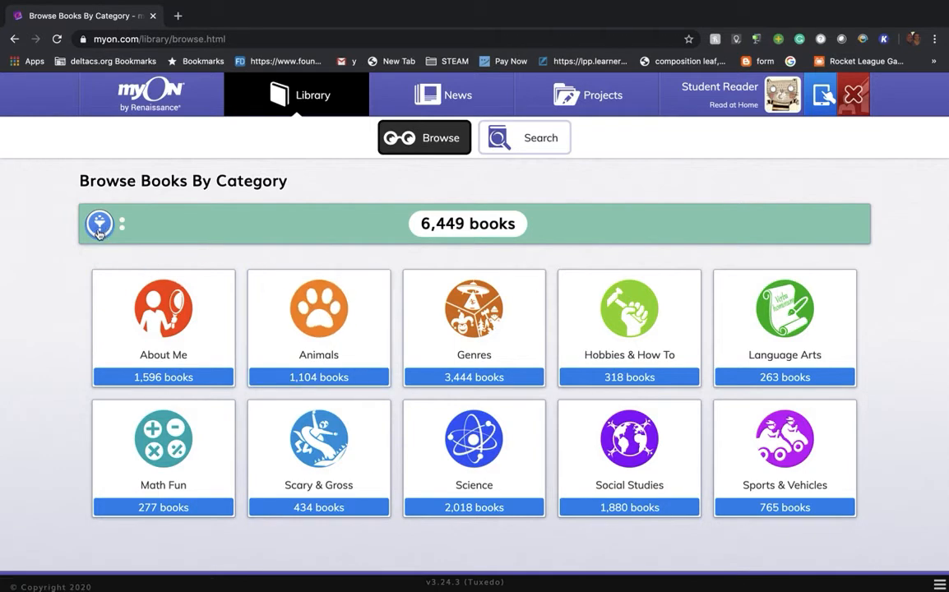
- Go to the Library Search page and view the Include only panel (Series, Title, Author, Description, Publisher)
left_click(523, 138)
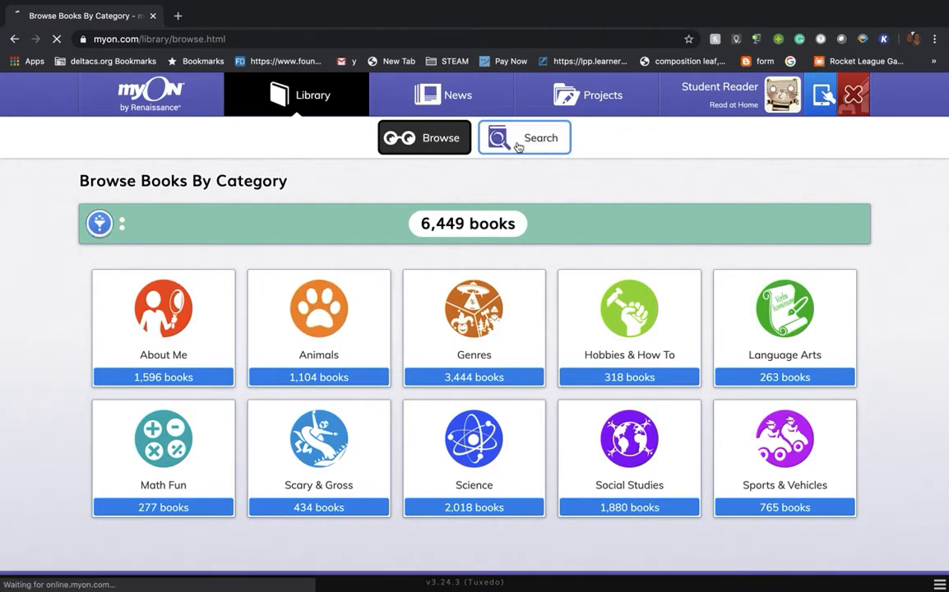
left_click(523, 138)
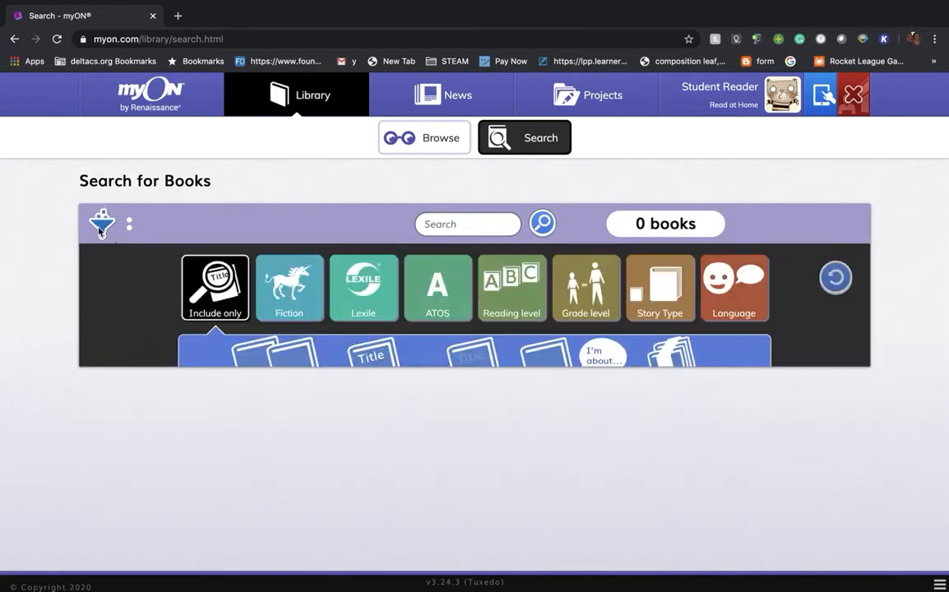
left_click(289, 288)
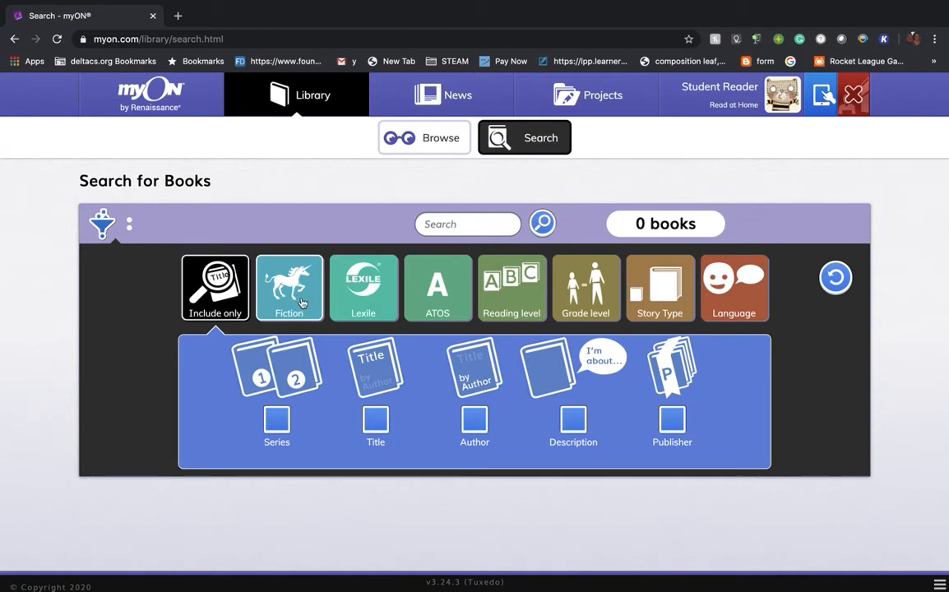
mouse_move(362, 286)
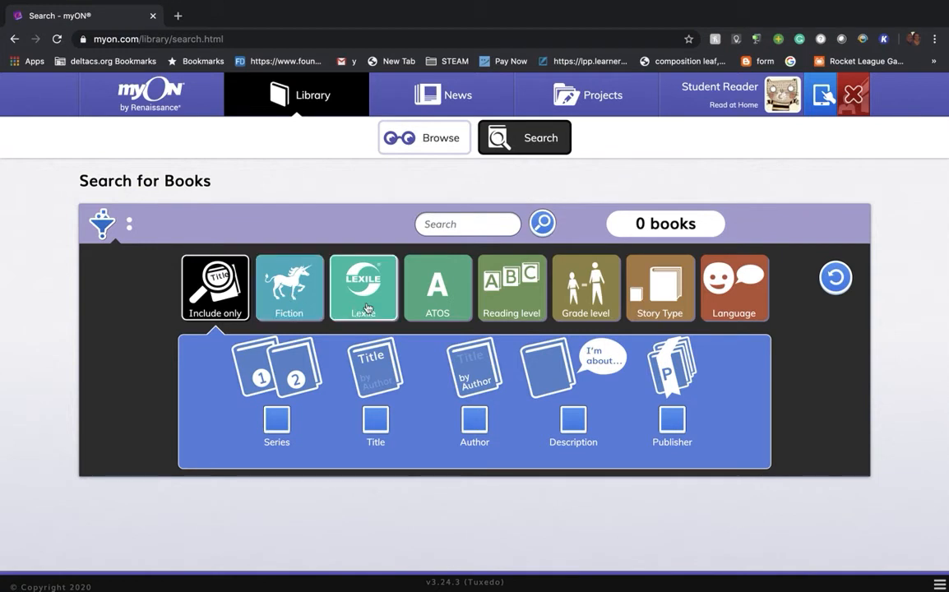
mouse_move(510, 295)
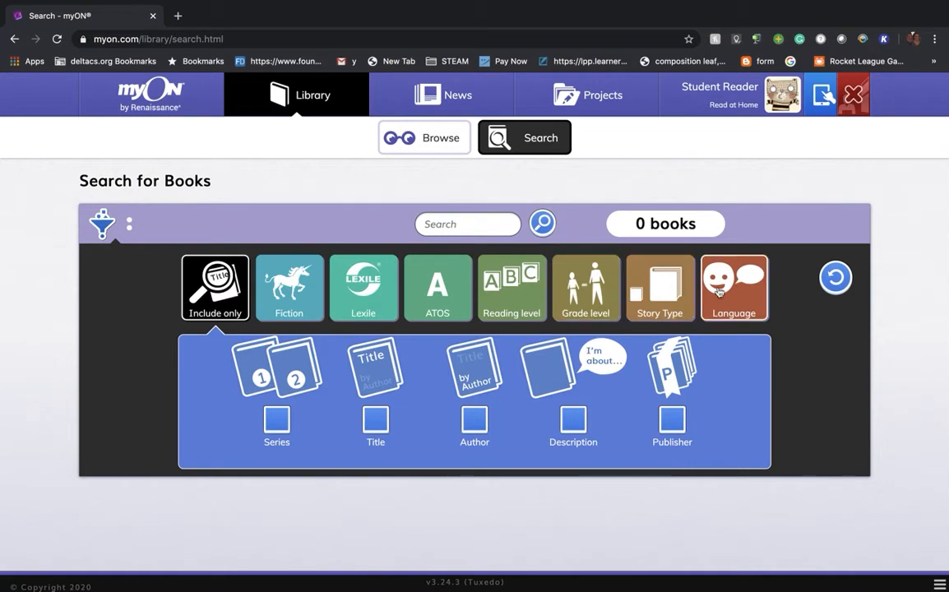
mouse_move(362, 287)
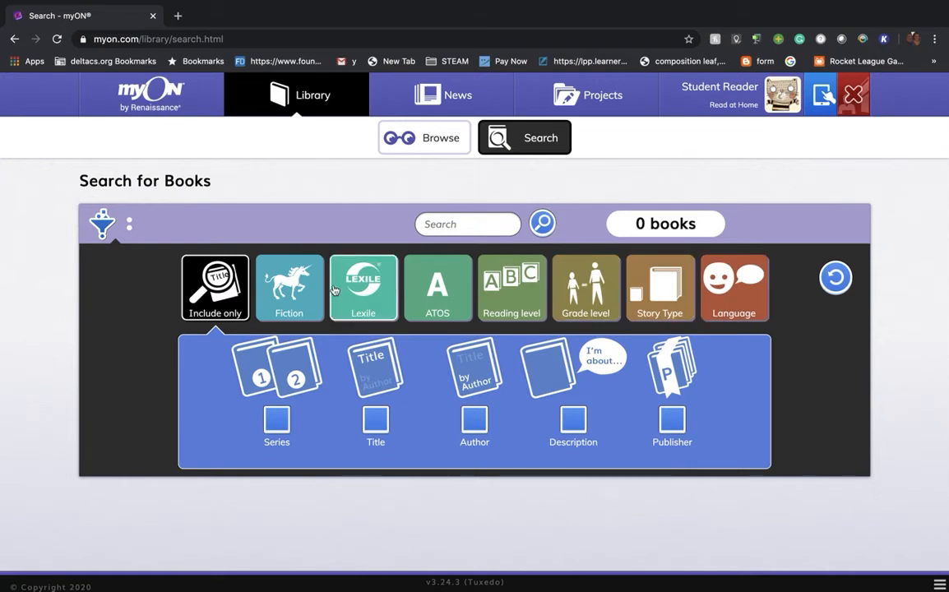
- Expand the ATOS filter to show its level choices 0 through 10+
left_click(438, 288)
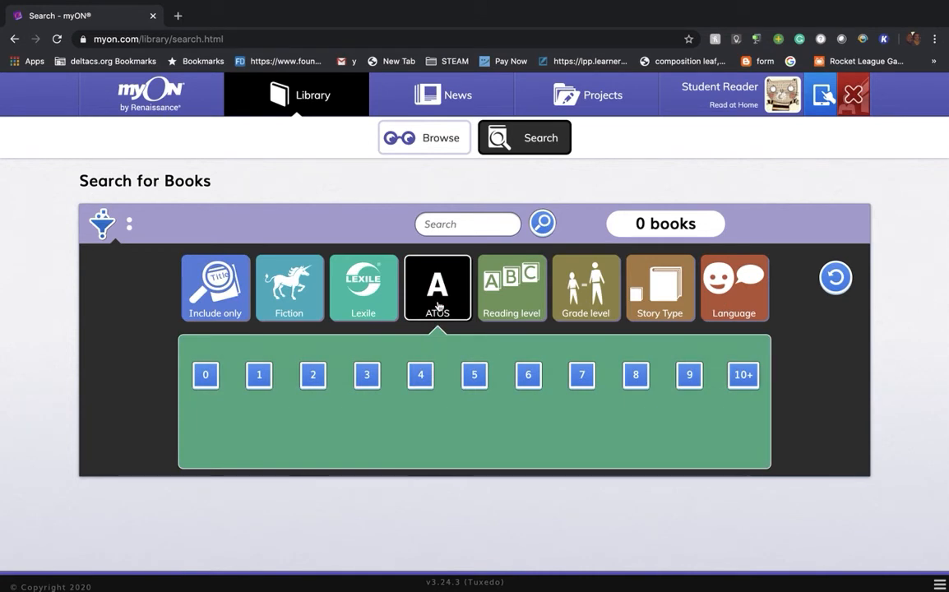
mouse_move(398, 368)
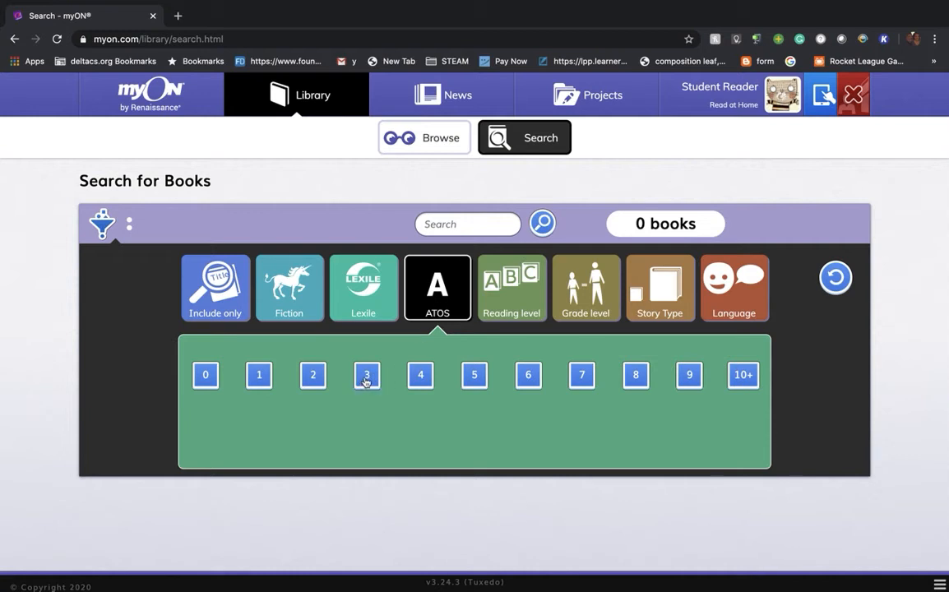
mouse_move(436, 376)
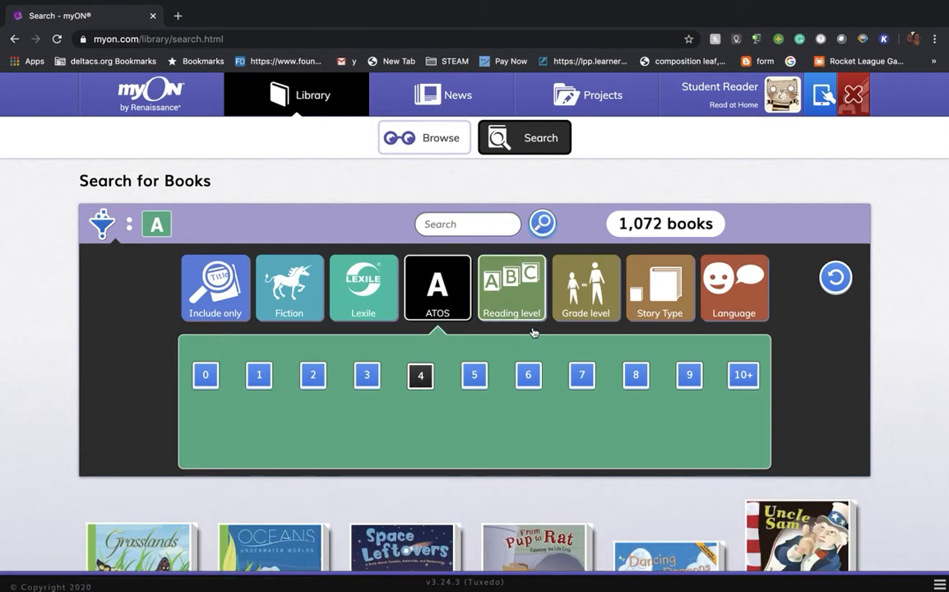
mouse_move(660, 288)
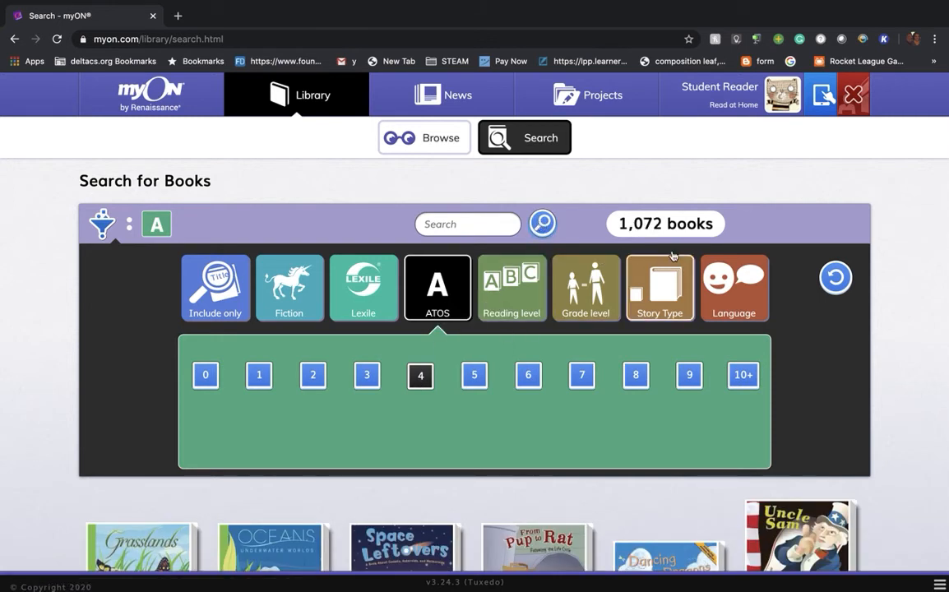
- Scroll down to the covers of the 1,072 ATOS level 4 results
scroll("down", 3)
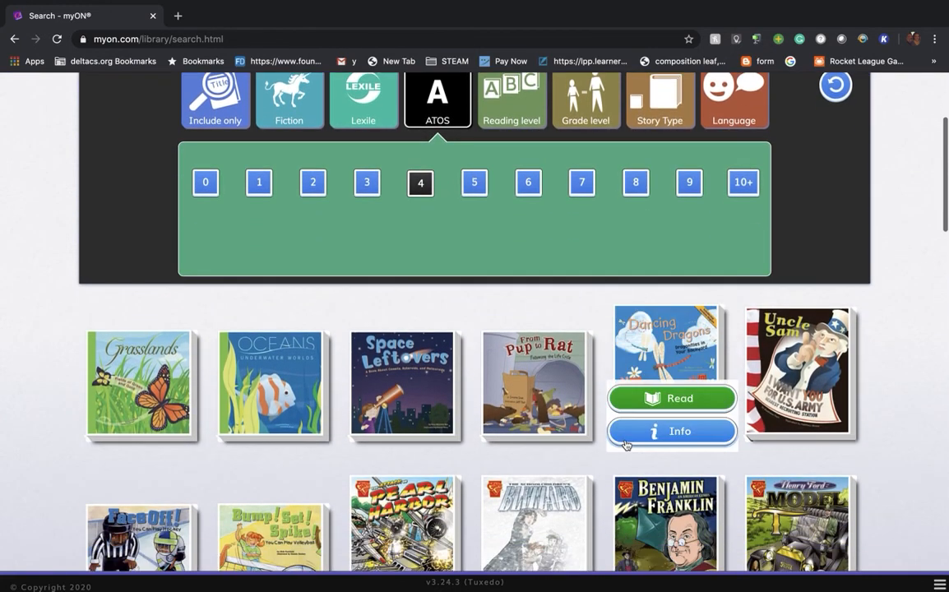
scroll("down", 3)
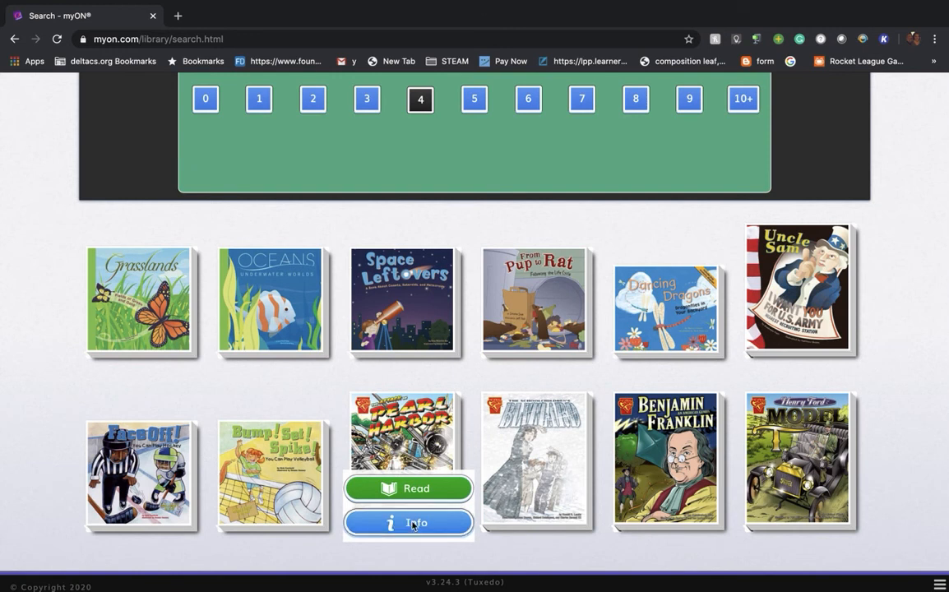
- Show the info pop-up for The Attack on Pearl Harbor (Lexile GN 540L, 32 pages)
left_click(408, 523)
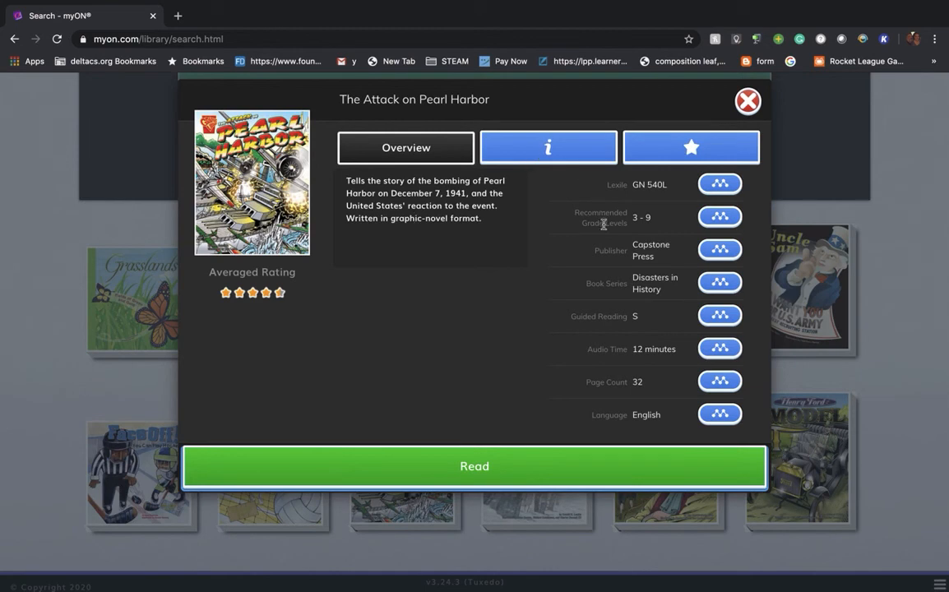
mouse_move(628, 217)
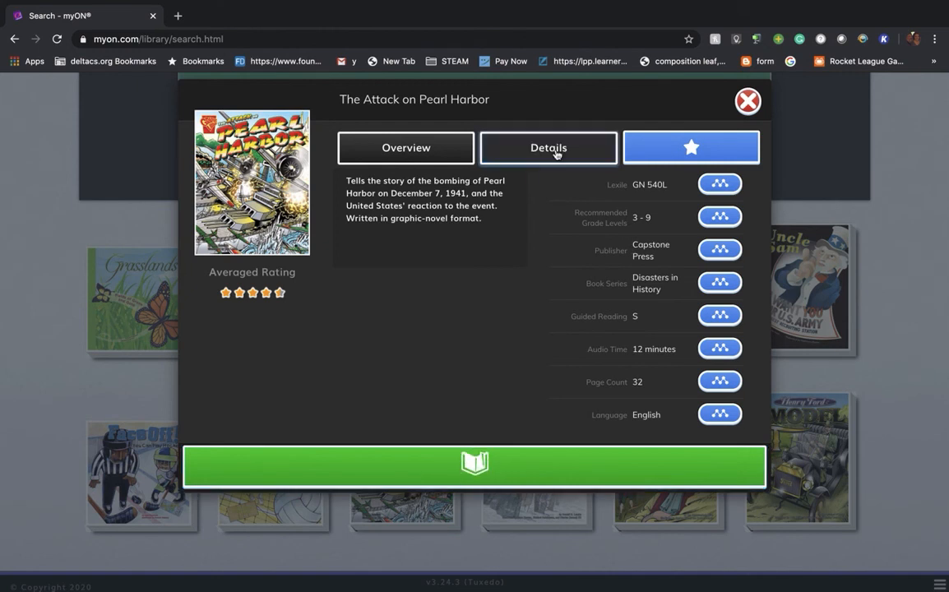
- Switch to Details: Jane Sutcliffe, ATOS 4, 0.5 AR points, copyright 2006
left_click(547, 148)
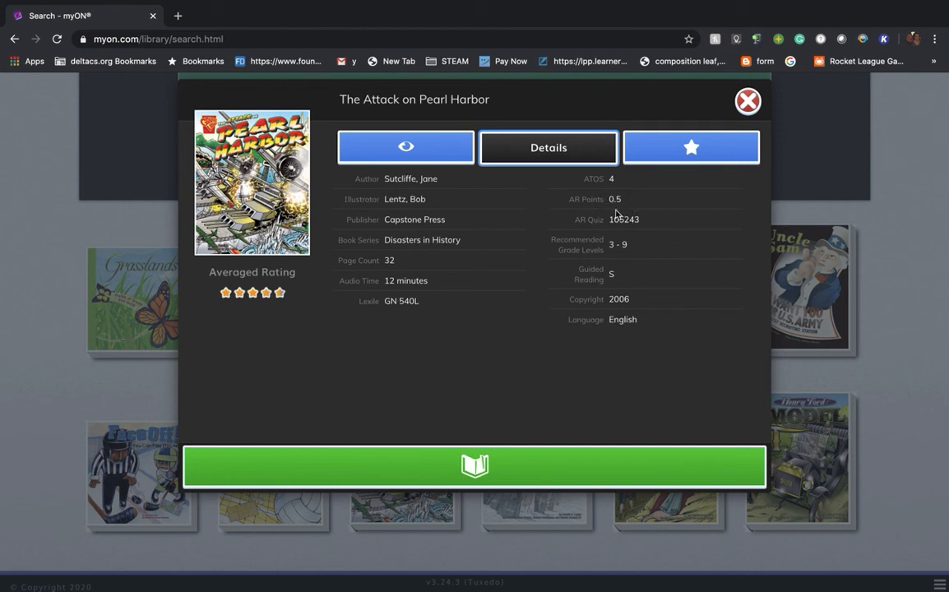
mouse_move(517, 395)
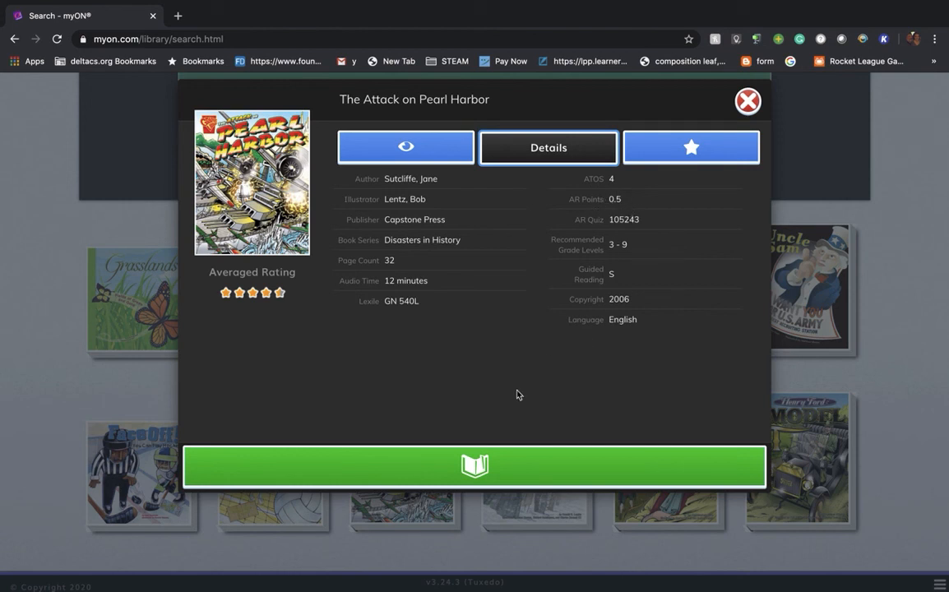